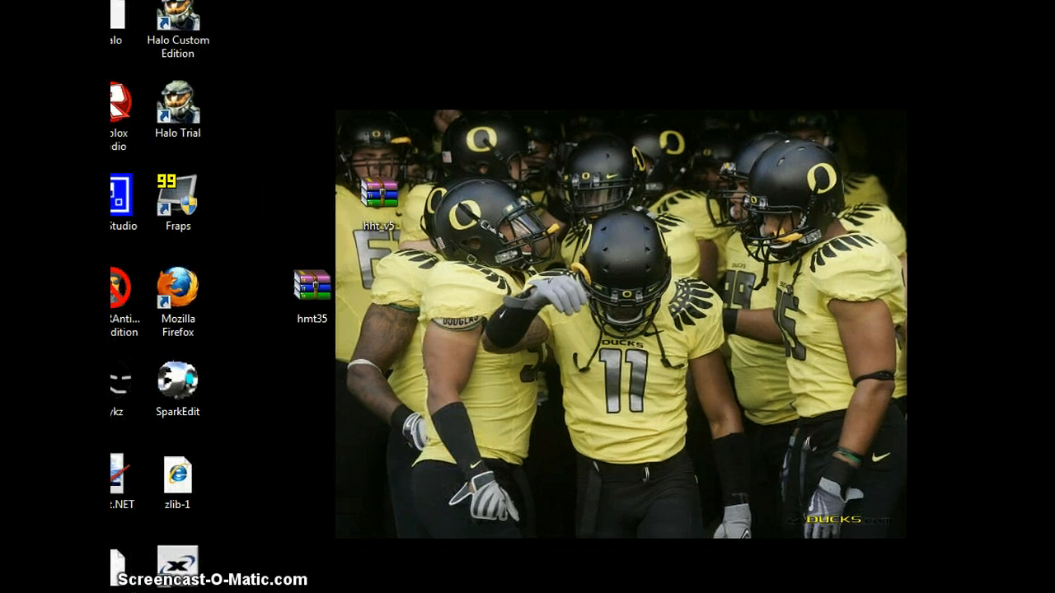
mouse_move(256, 443)
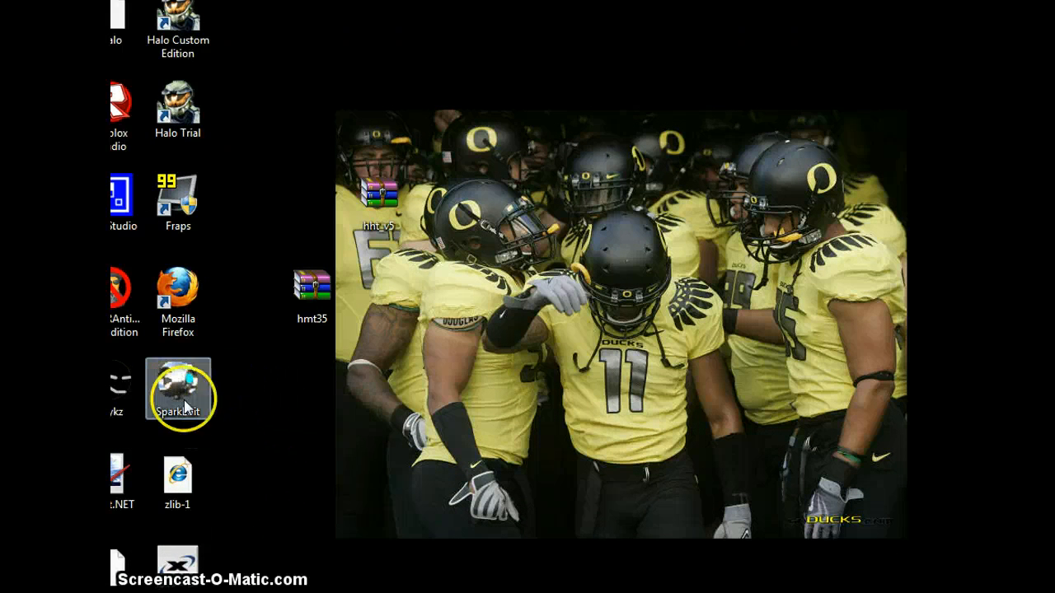
mouse_move(274, 406)
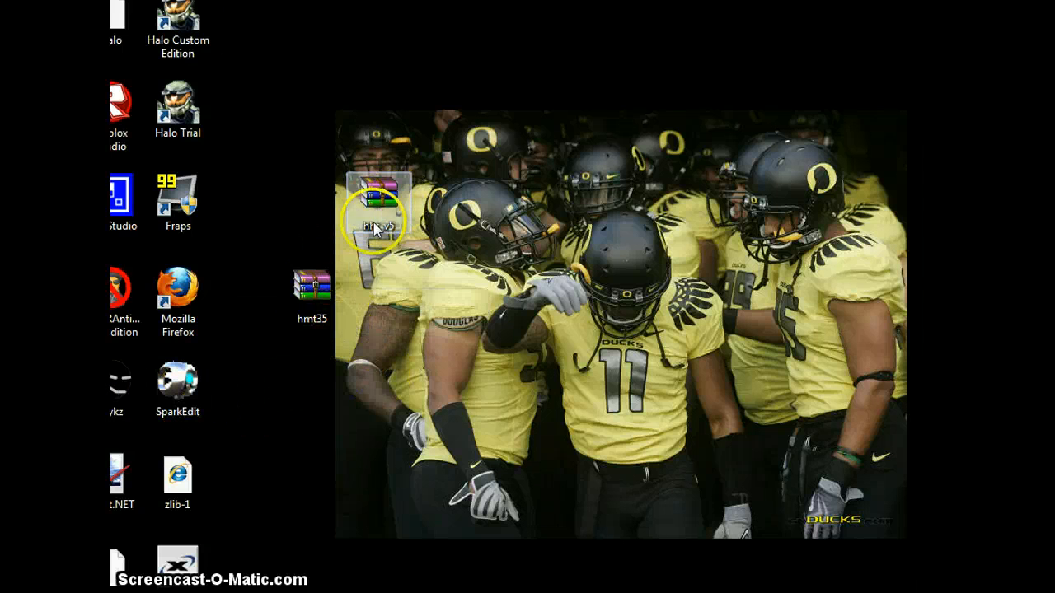
mouse_move(176, 386)
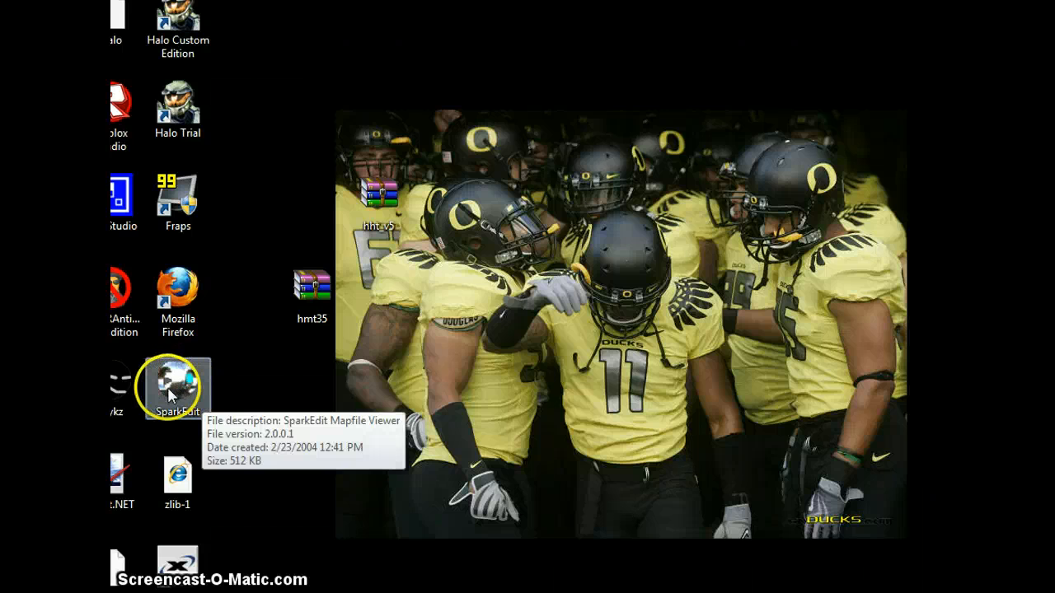
Launch SparkEdit from its desktop icon and allow it past the security warning
double_click(177, 384)
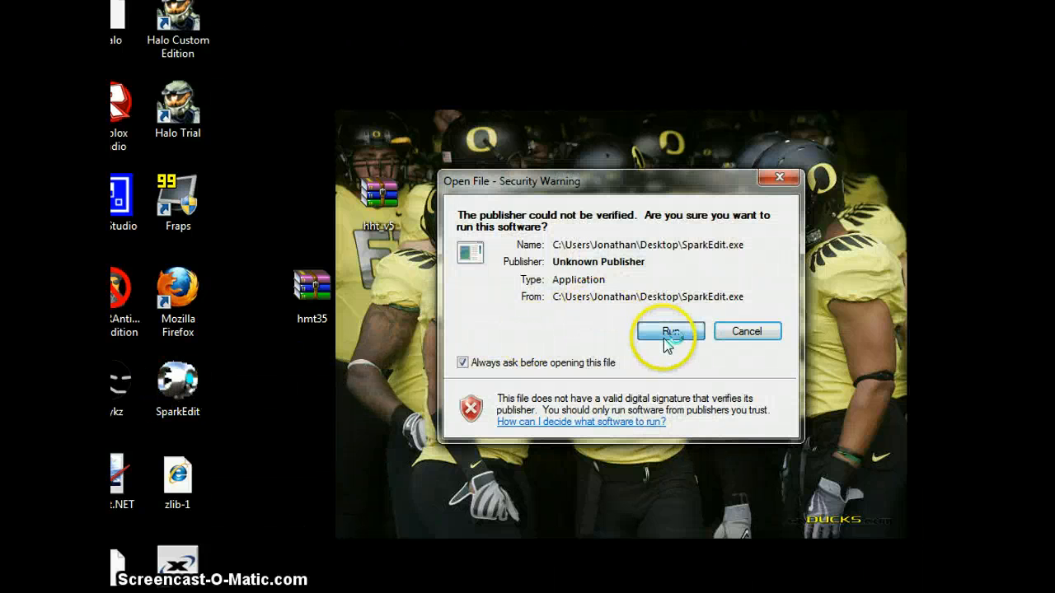
left_click(670, 330)
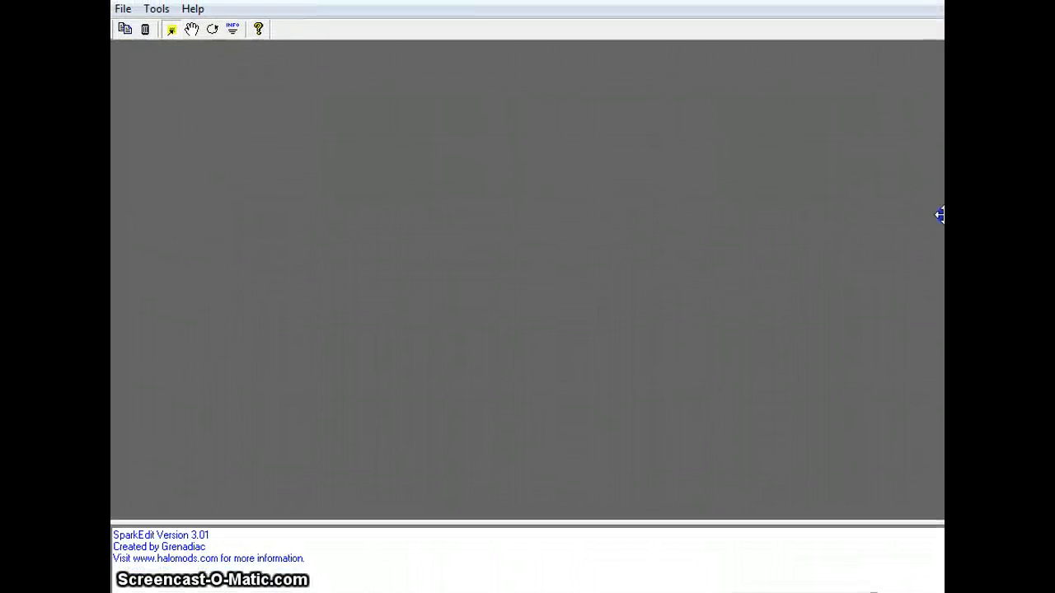
Open bloodgulch.map from the HaloPC MAPS folder as a cache file
left_click(120, 22)
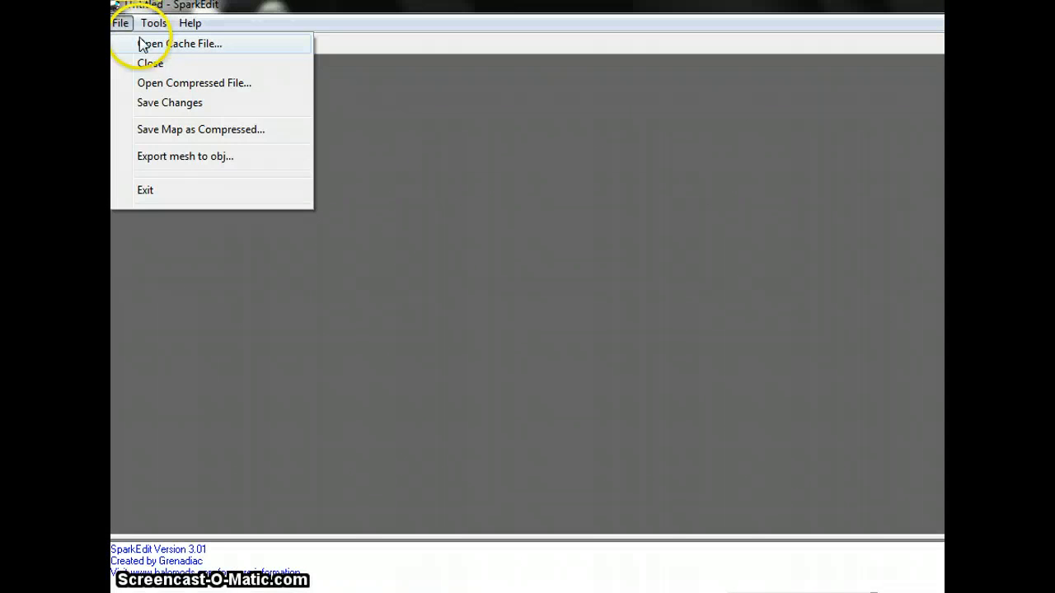
mouse_move(209, 55)
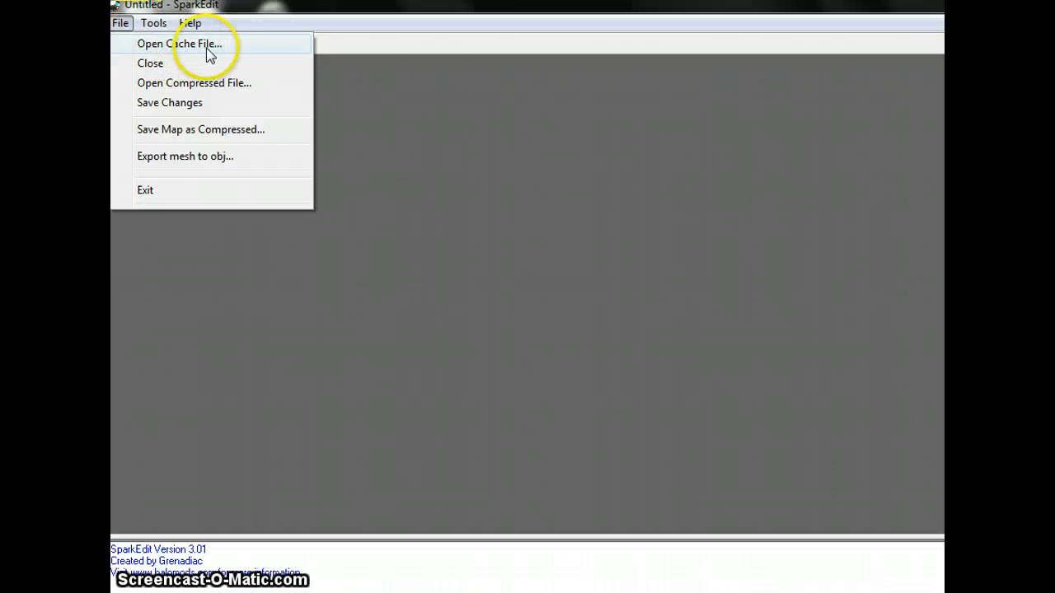
left_click(179, 43)
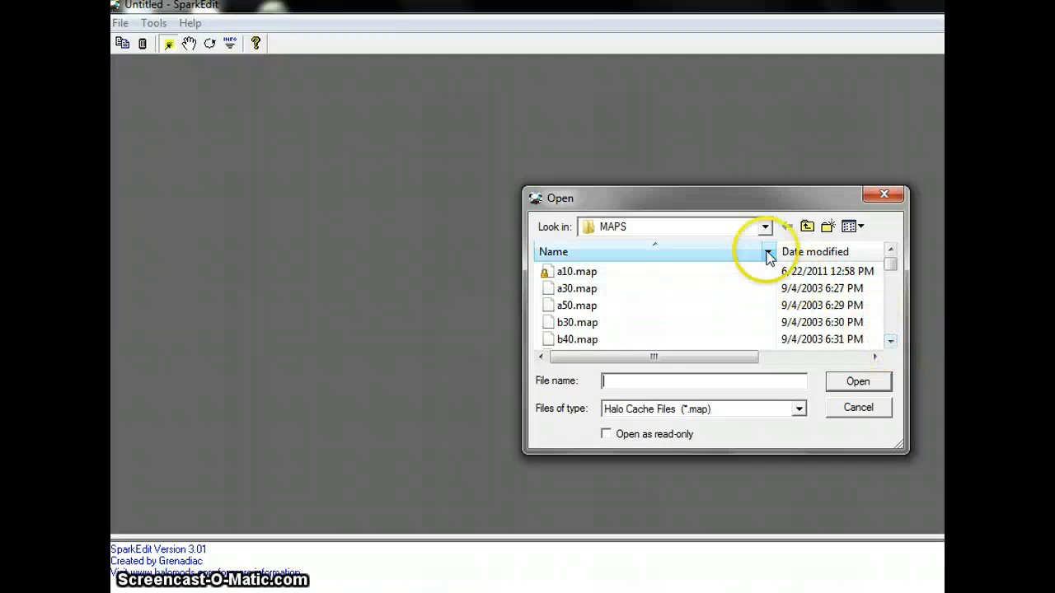
left_click(764, 227)
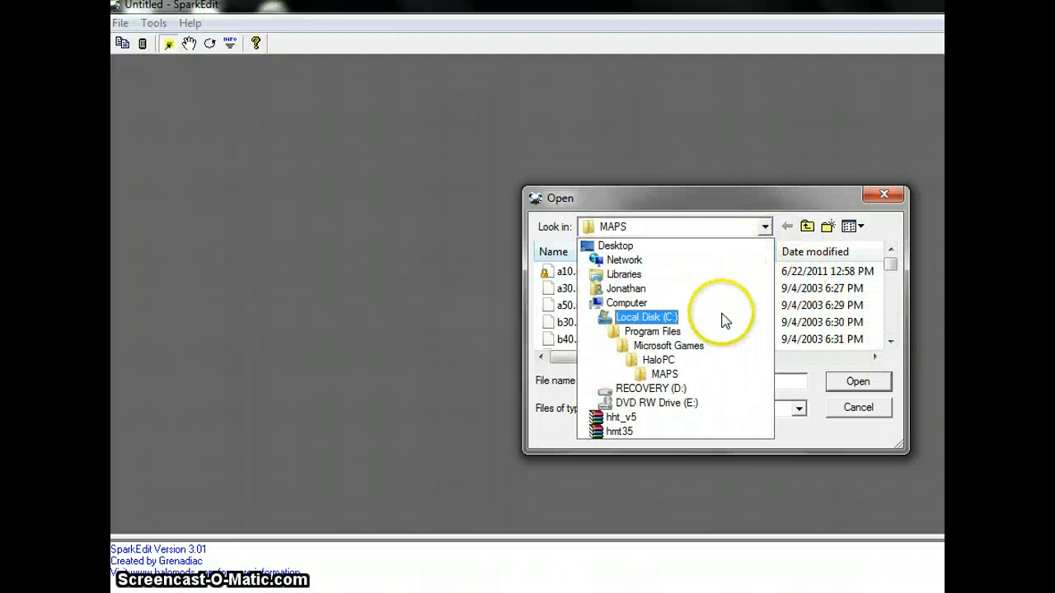
left_click(651, 330)
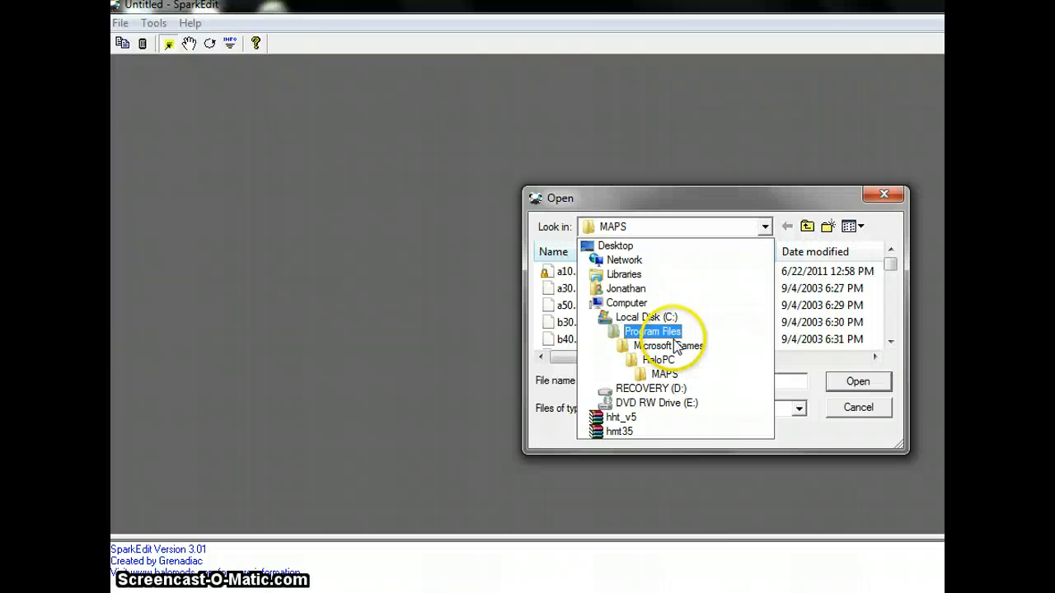
left_click(659, 360)
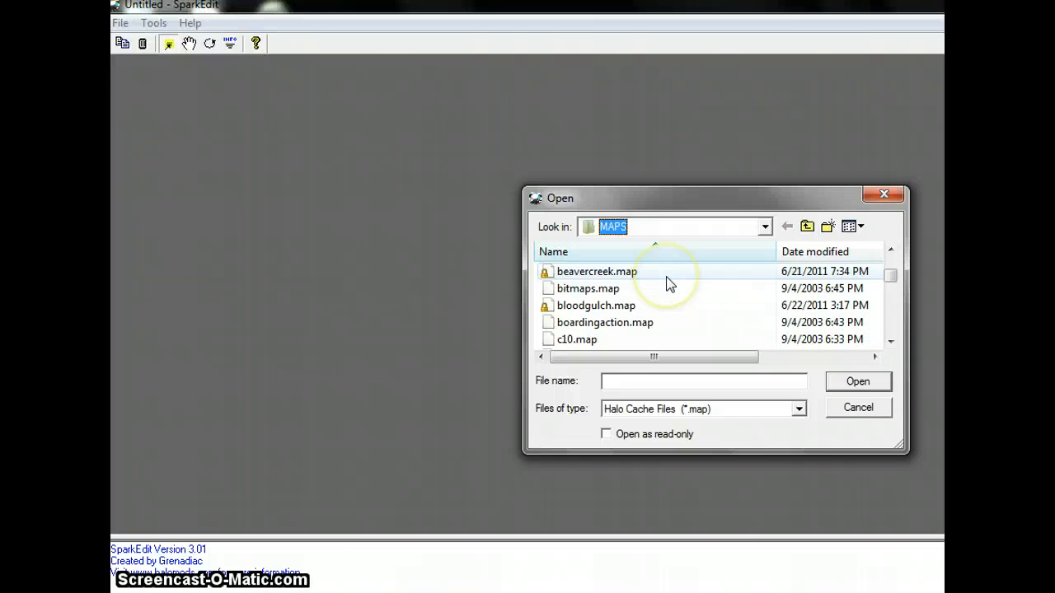
left_click(597, 271)
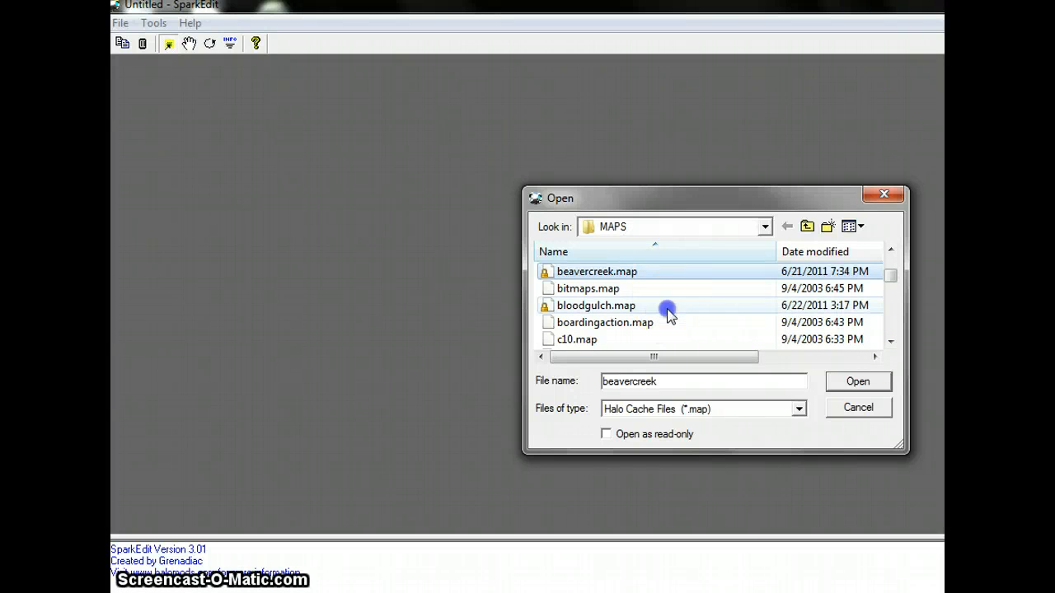
left_click(857, 380)
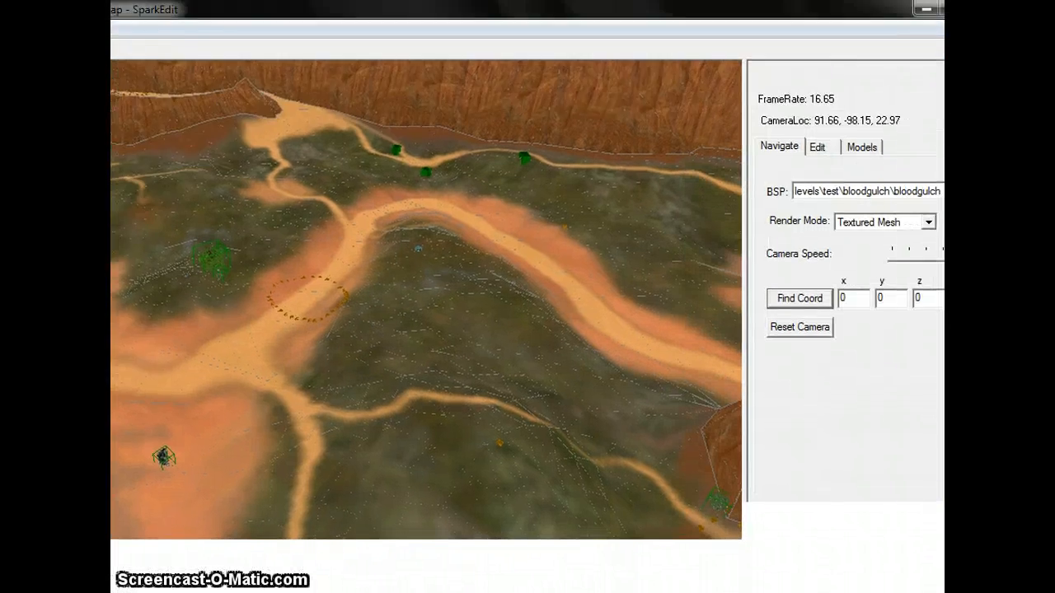
Cycle the terrain Render Mode through Point, Wireframe and Shaded Wireframe
left_click(869, 198)
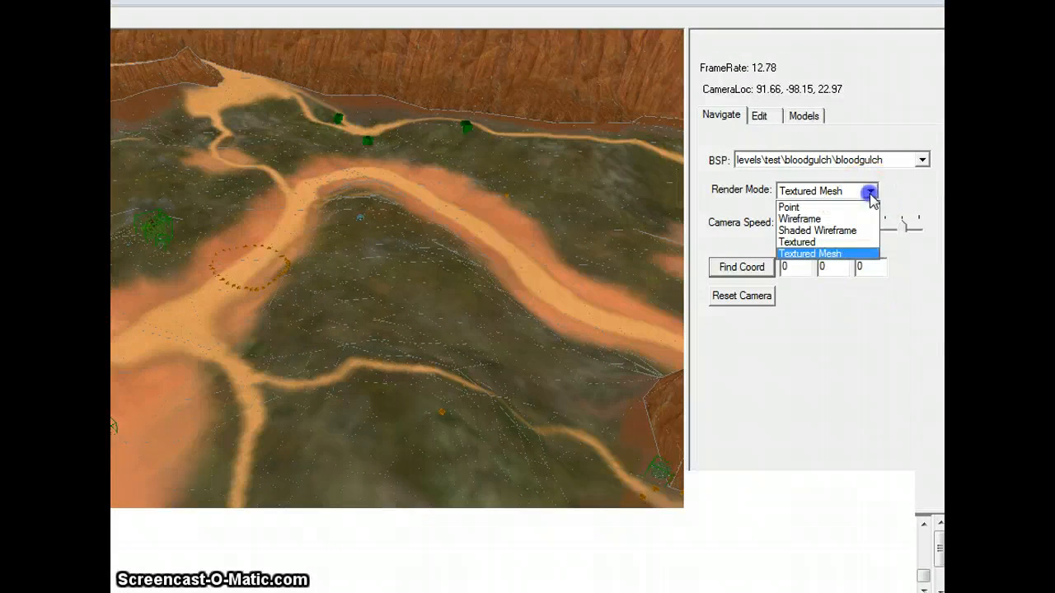
left_click(789, 207)
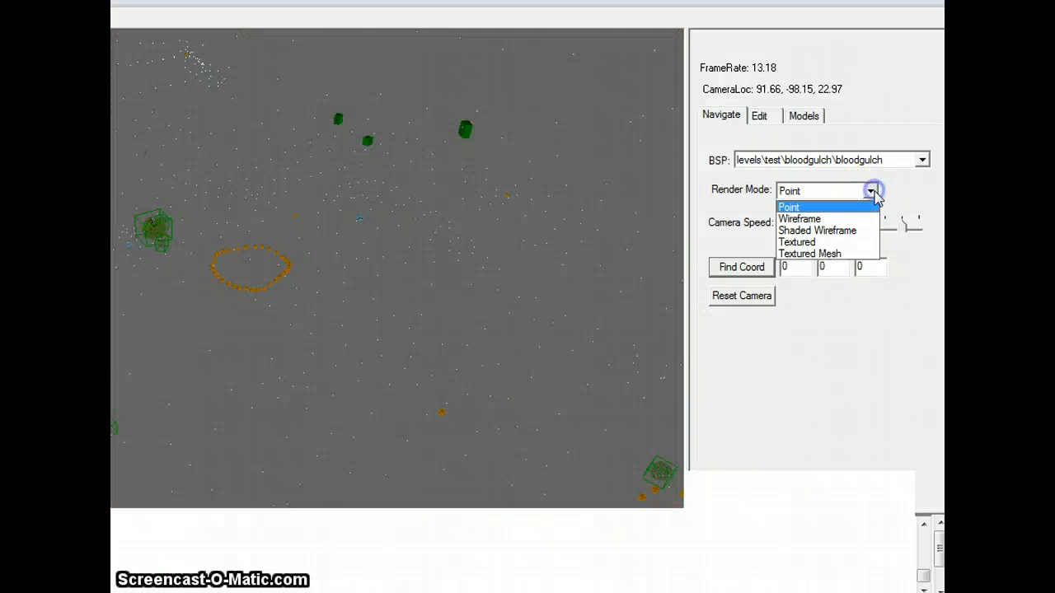
left_click(799, 218)
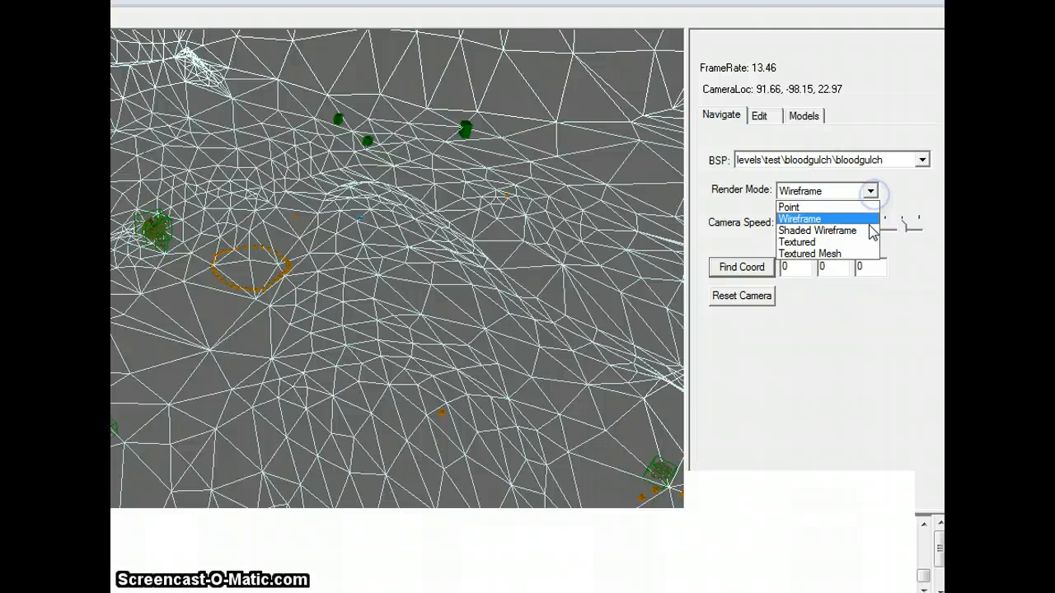
left_click(816, 230)
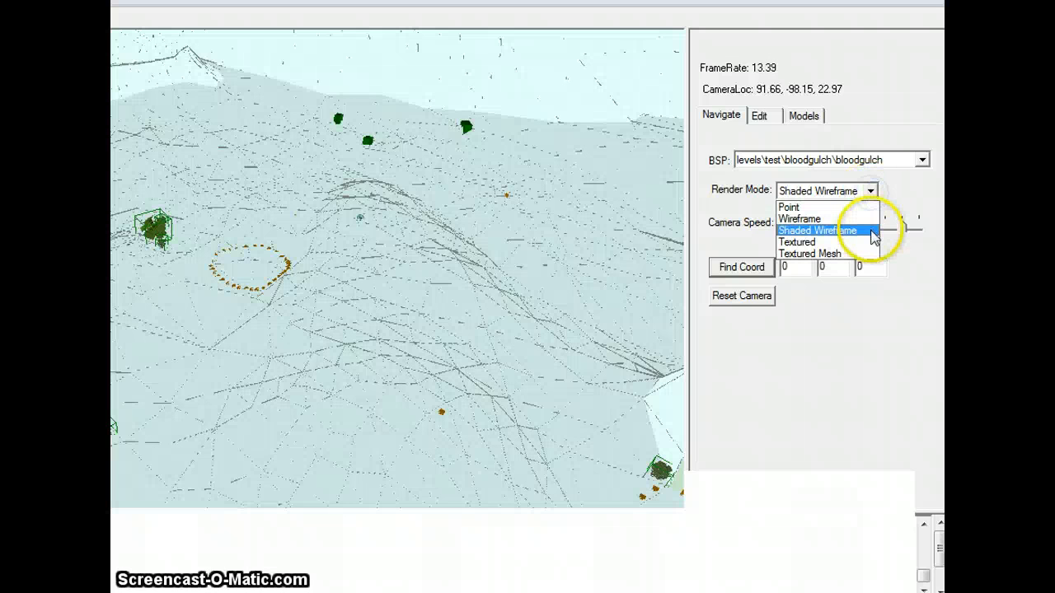
left_click(797, 243)
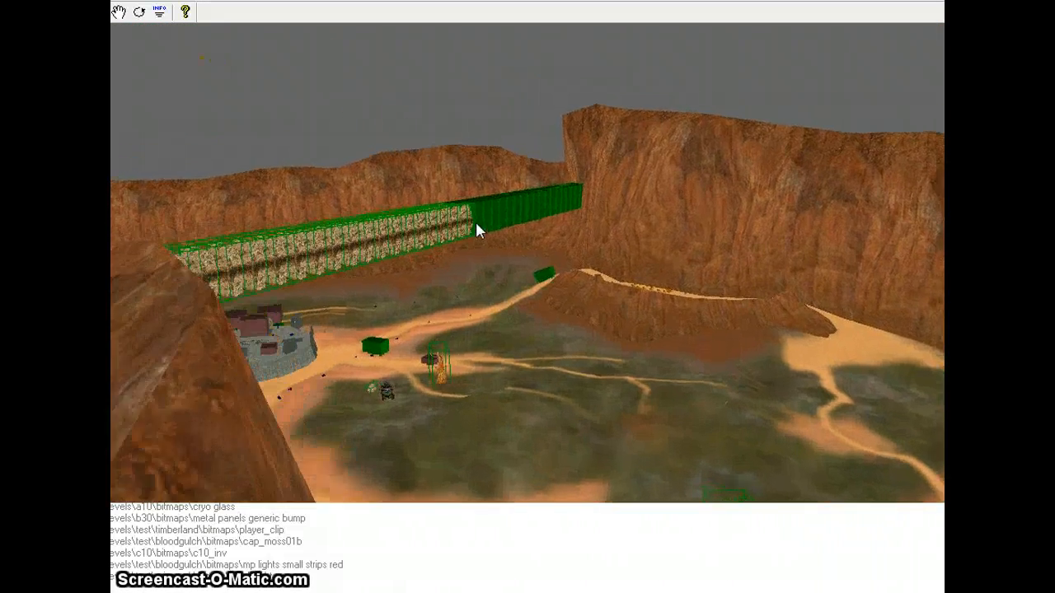
Fly the textured view through the canyon up to the boulder on the sandy path
left_click_drag(482, 229, 284, 288)
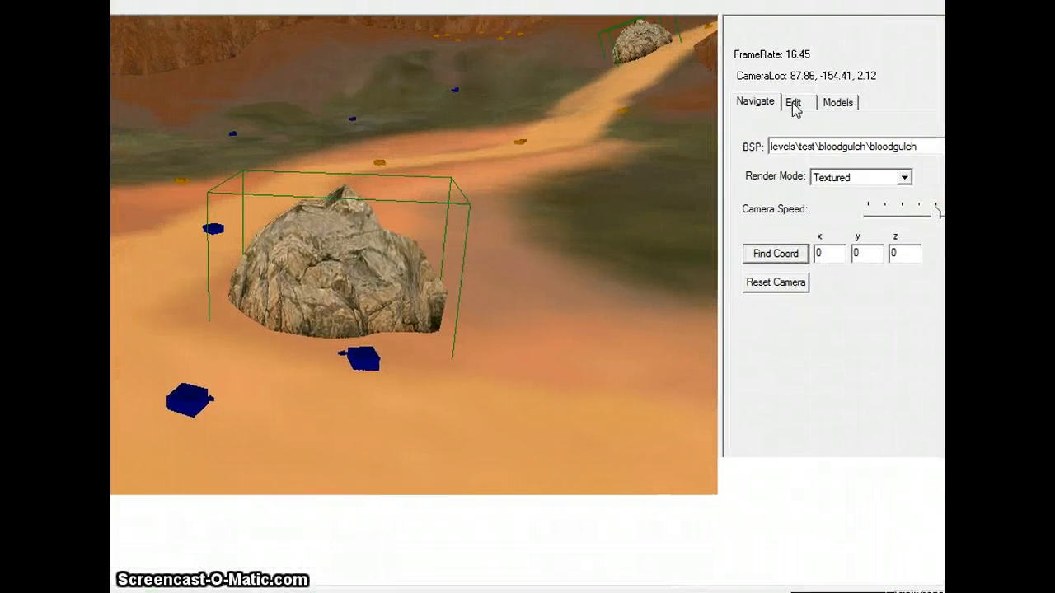
Set the Edit tab's object Mode dropdown to Vehicles instead of Scenery
left_click(792, 102)
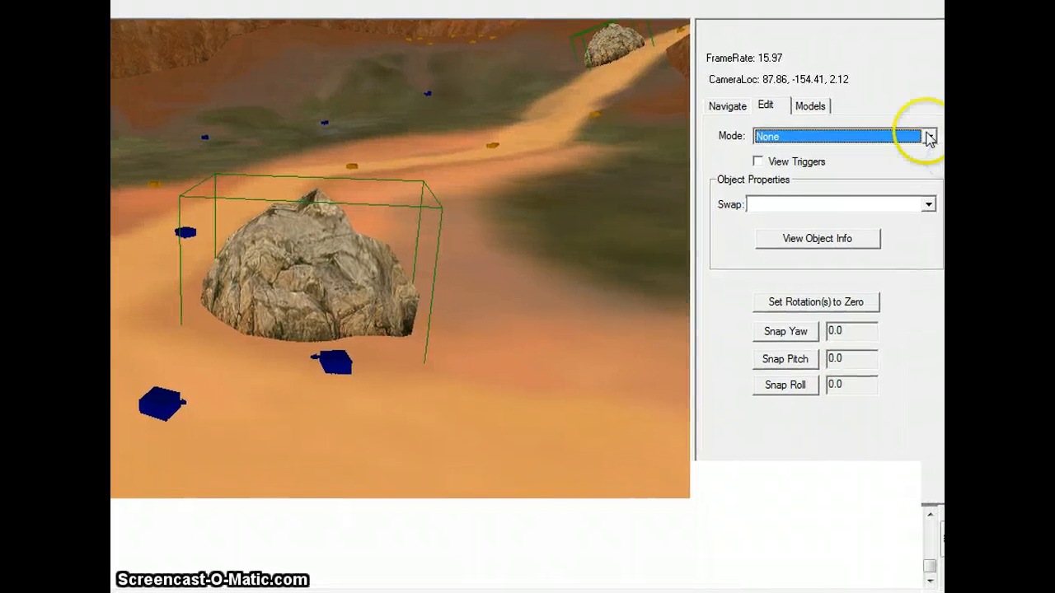
left_click(930, 136)
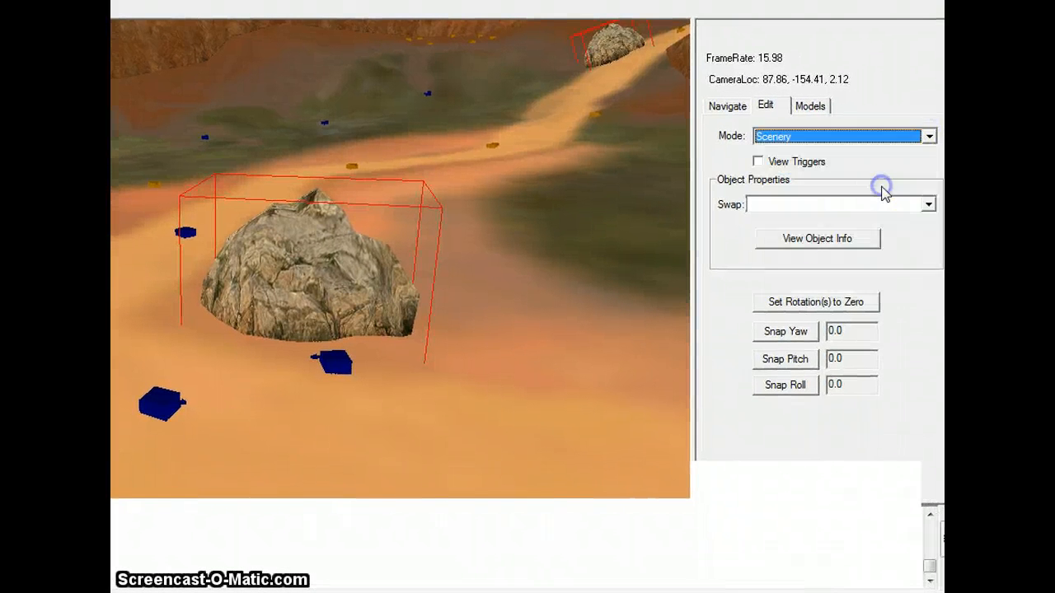
left_click(930, 135)
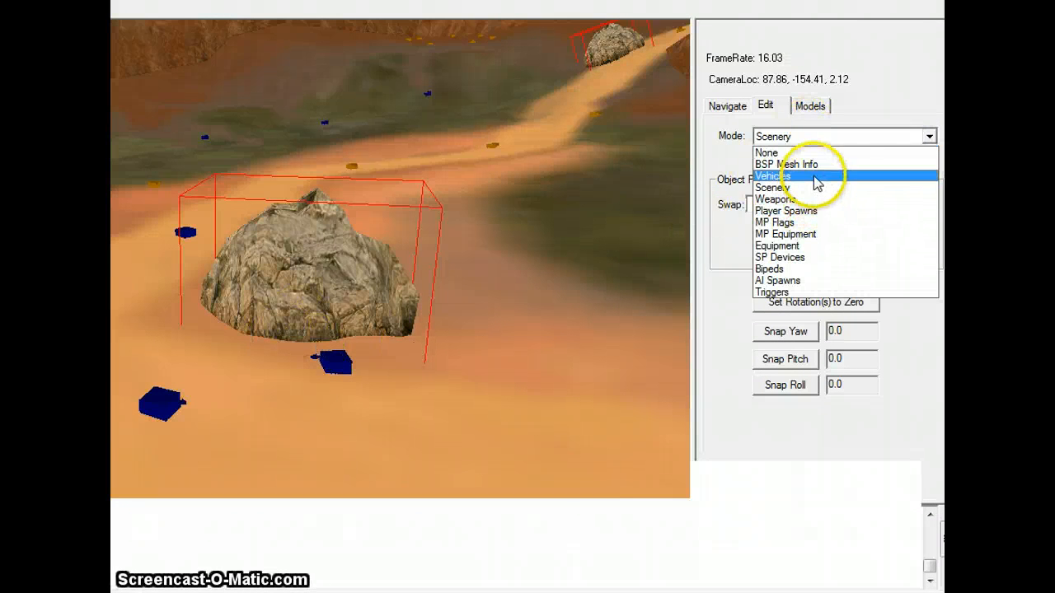
left_click(771, 175)
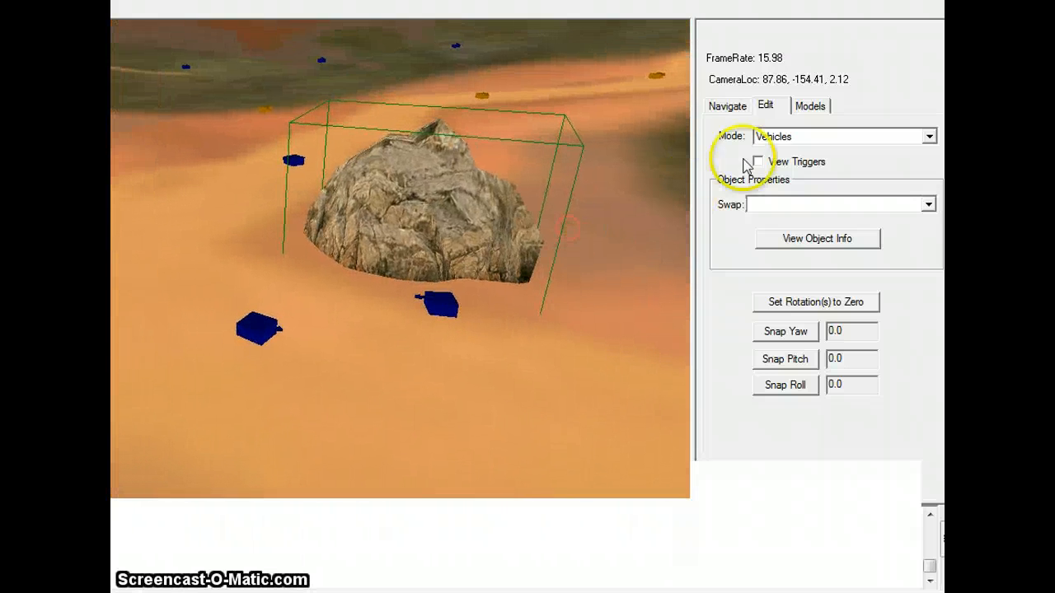
left_click(840, 136)
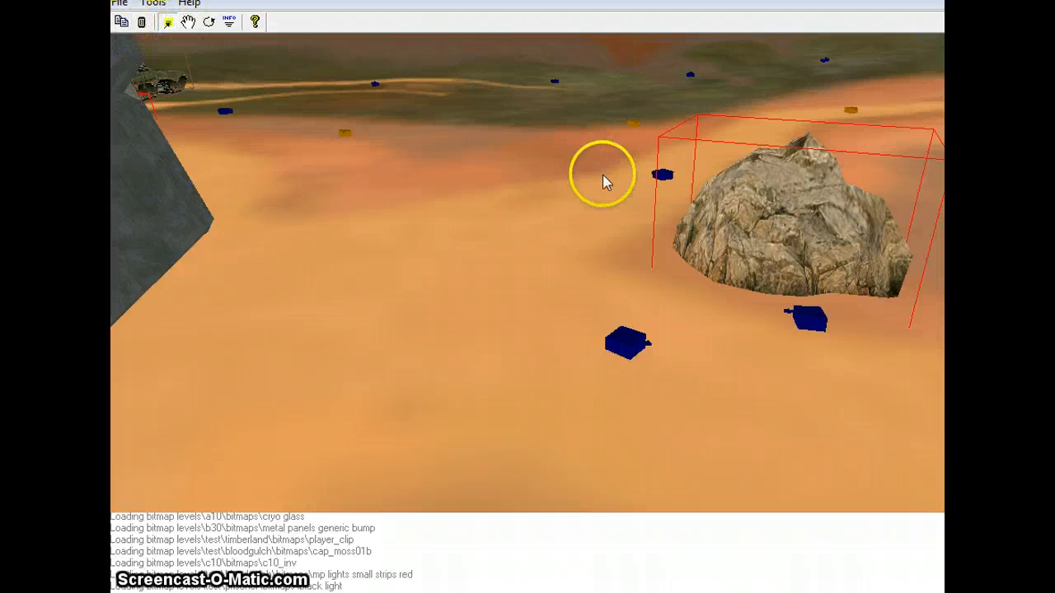
Select the boulder, drag it leftward across the sand, then rotate it
left_click(807, 230)
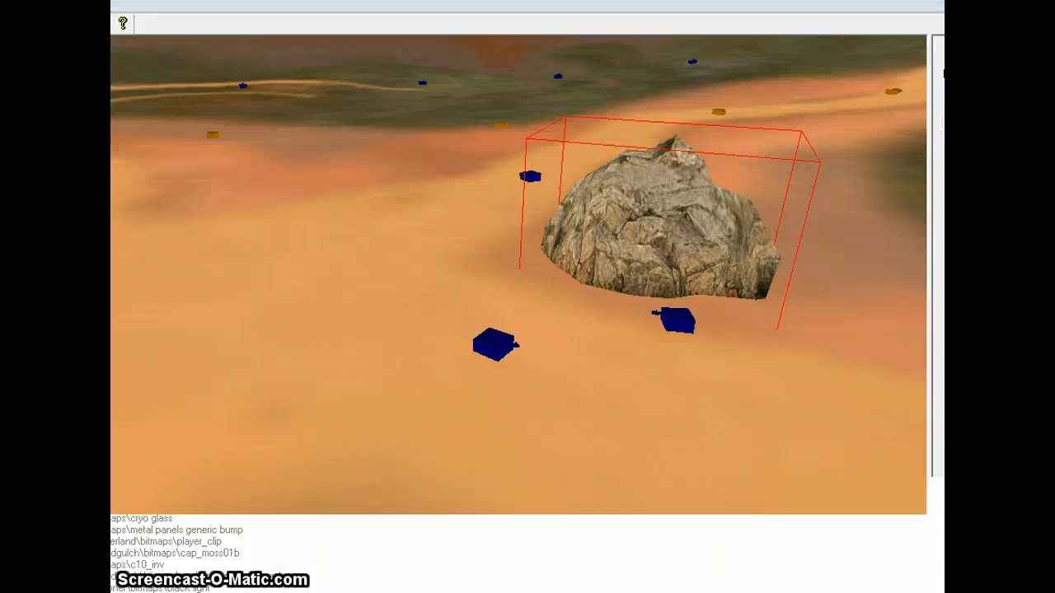
left_click(675, 223)
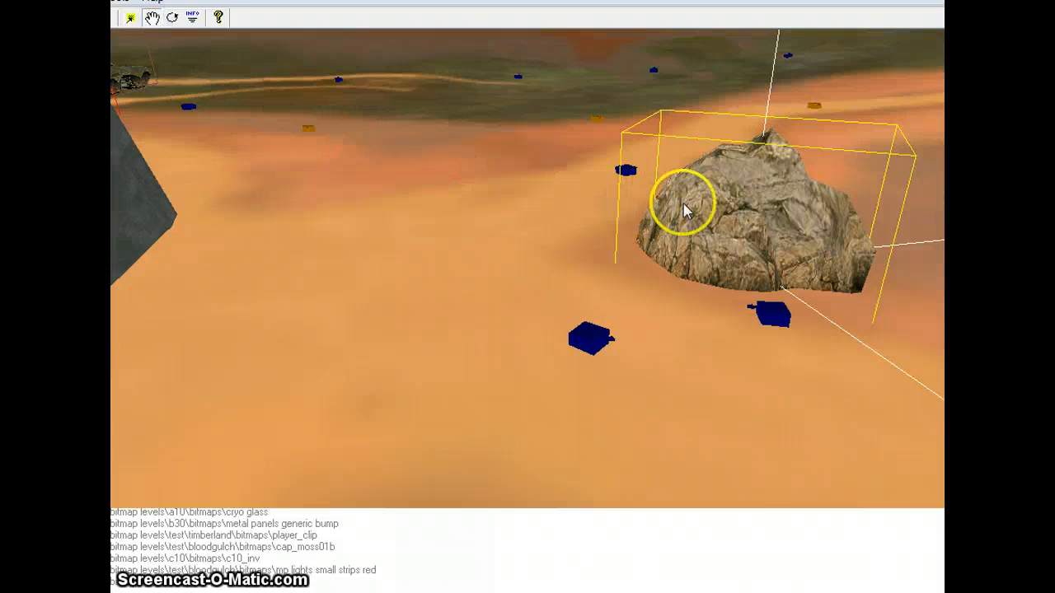
left_click_drag(688, 210, 564, 226)
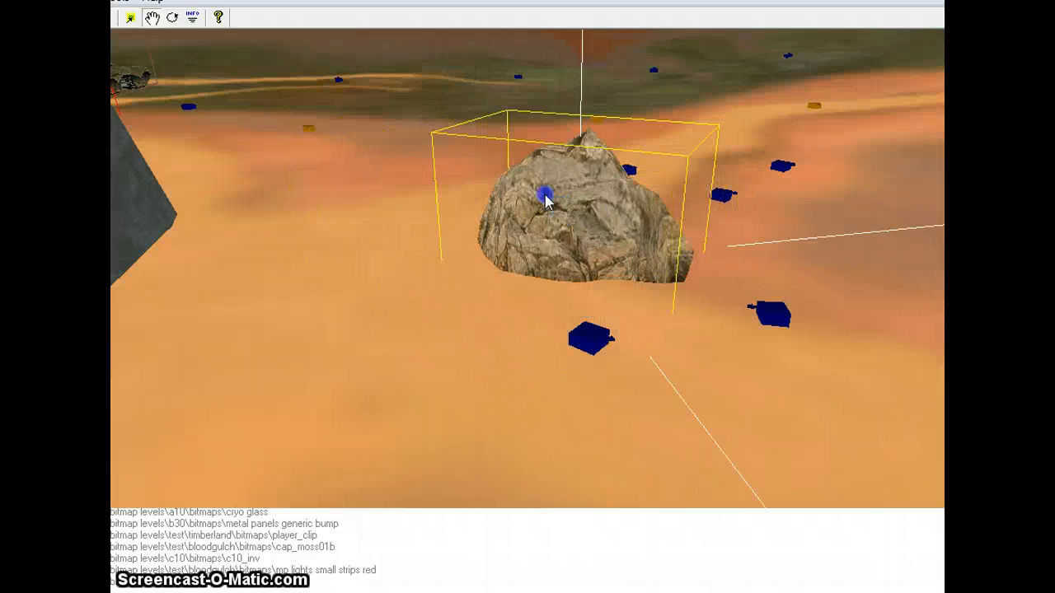
left_click(173, 18)
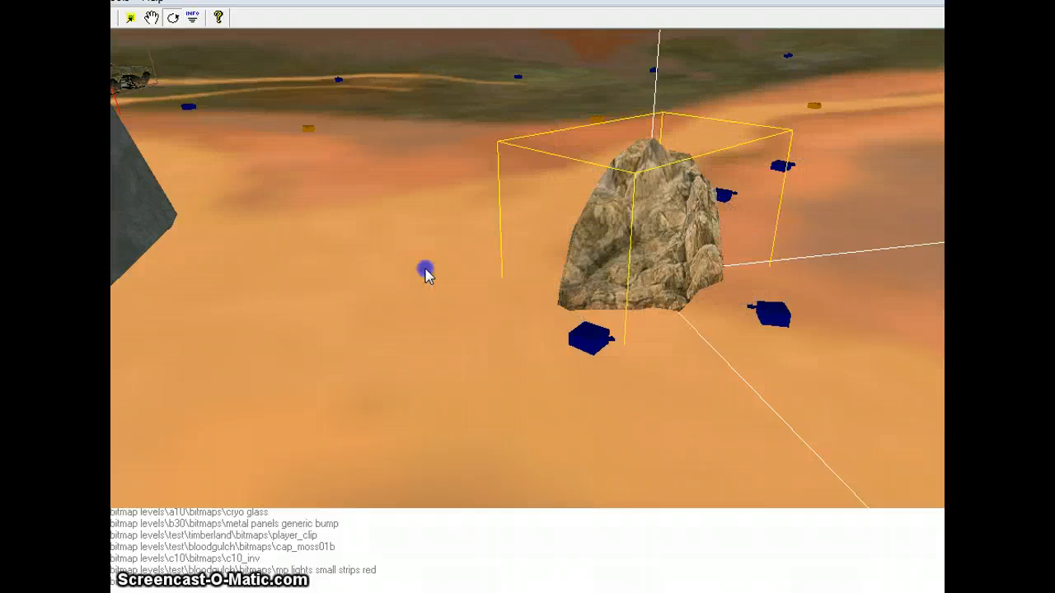
left_click_drag(427, 273, 727, 254)
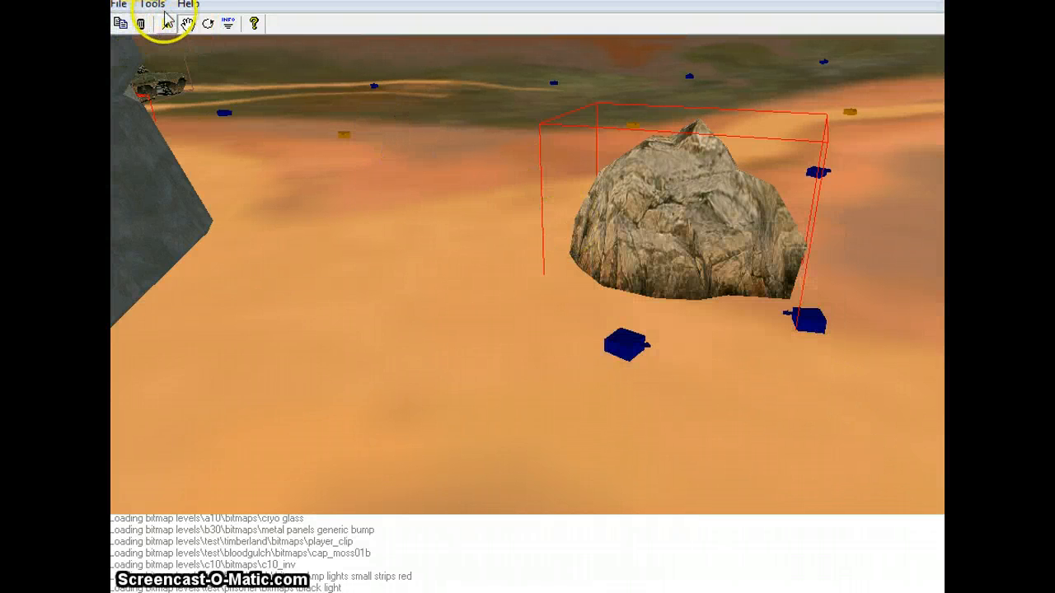
Fly the camera to the base doorway with the Banshee and Warthog nearby
left_click(166, 23)
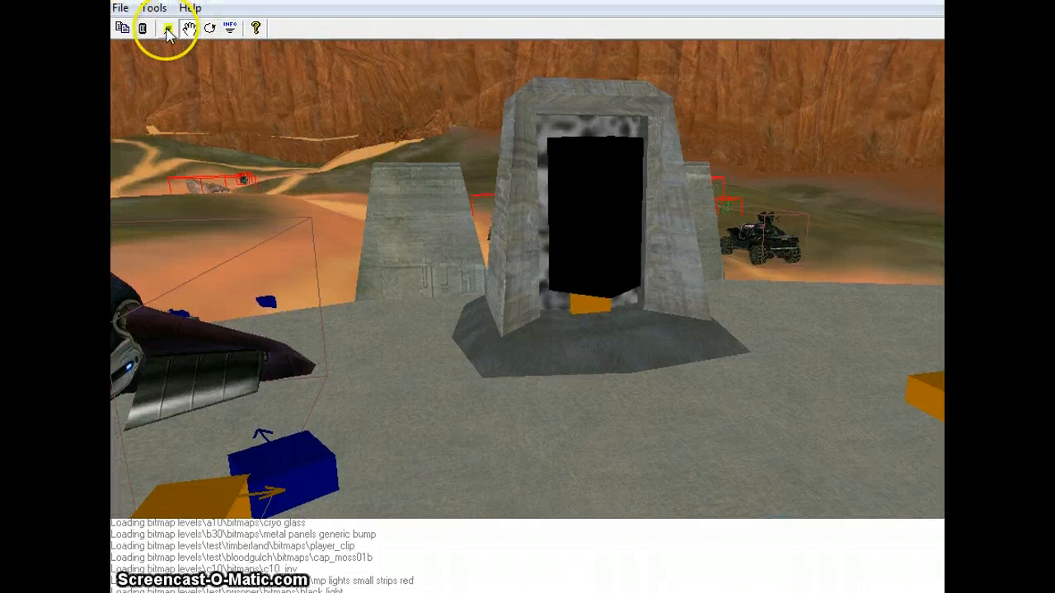
left_click(190, 7)
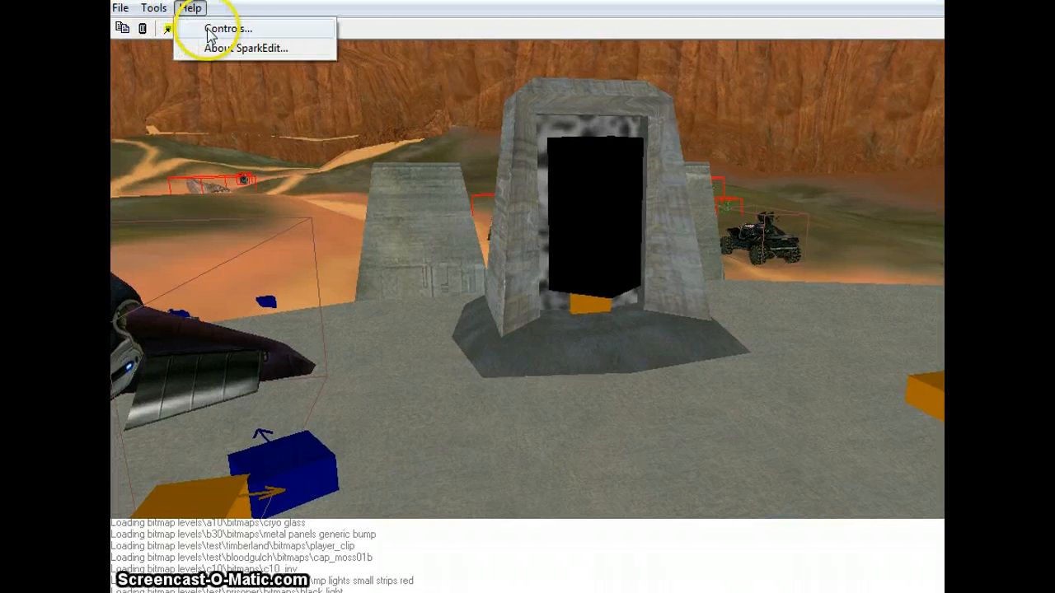
left_click(227, 28)
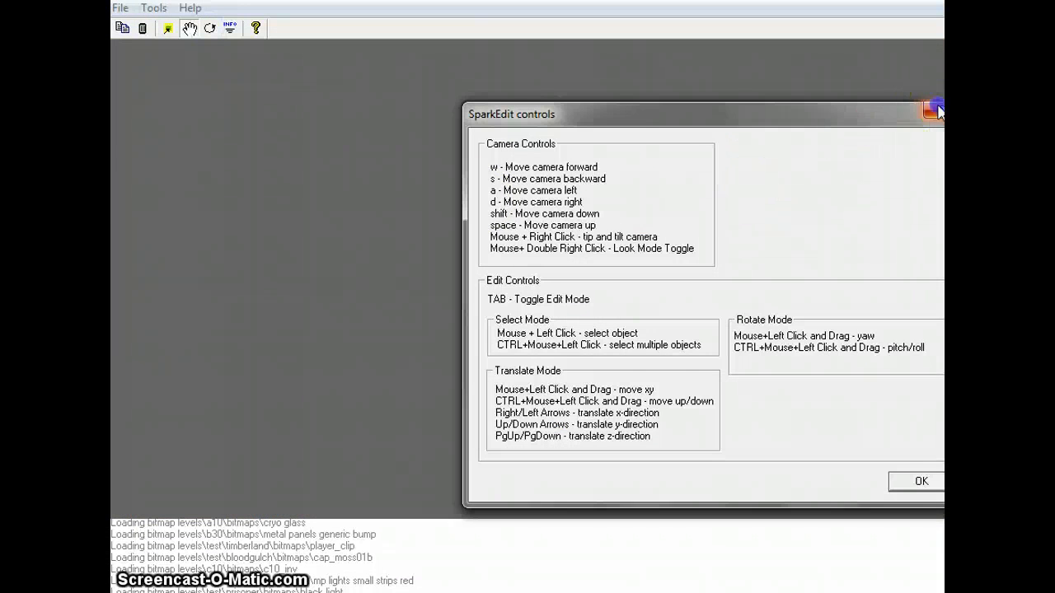
left_click(154, 7)
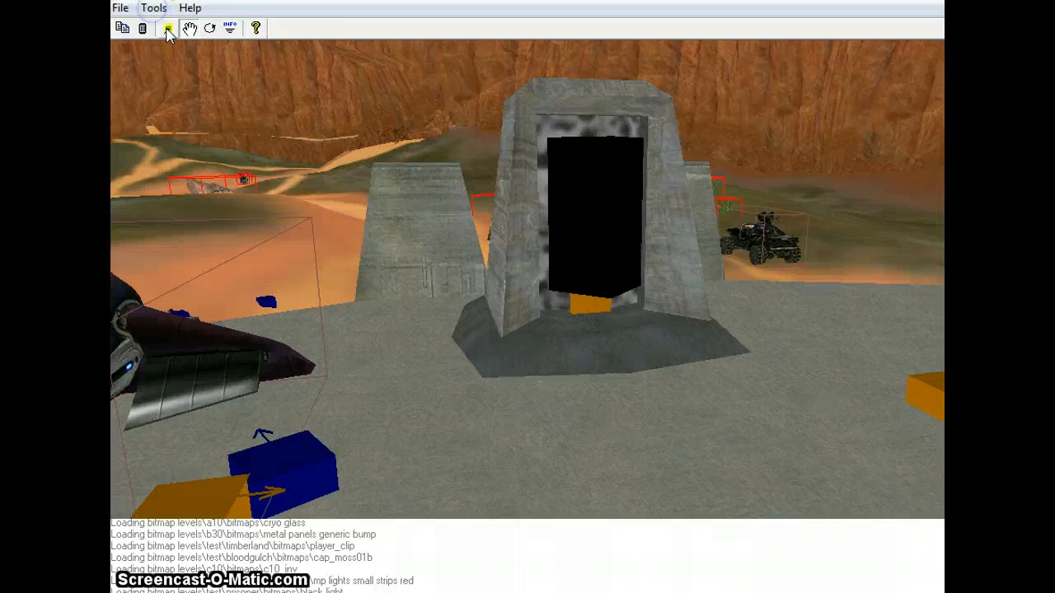
Open the Tools menu and select the red teleporter block at the doorway
left_click(153, 8)
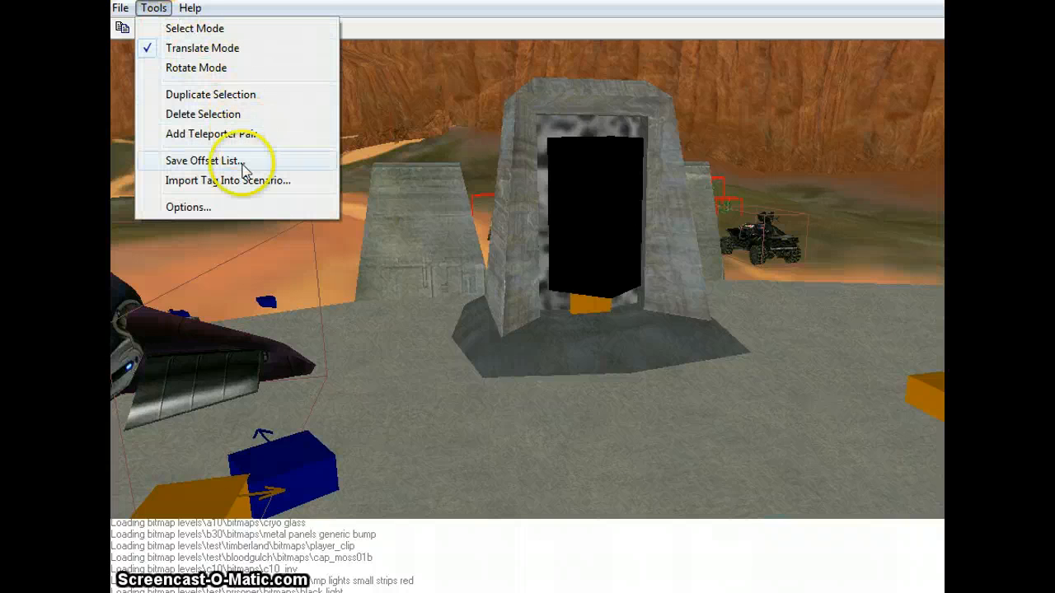
mouse_move(252, 136)
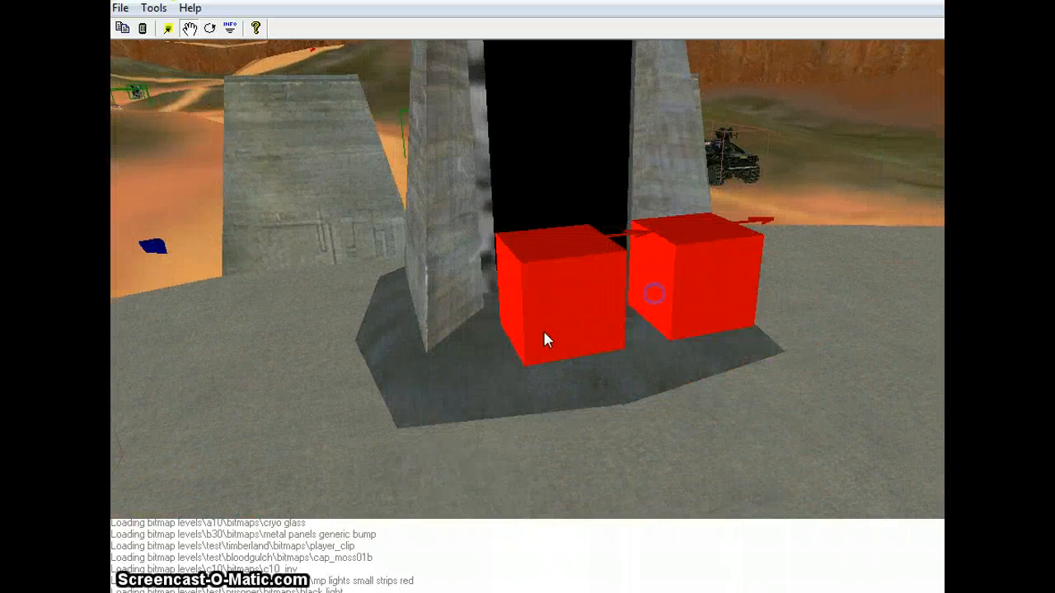
left_click(564, 350)
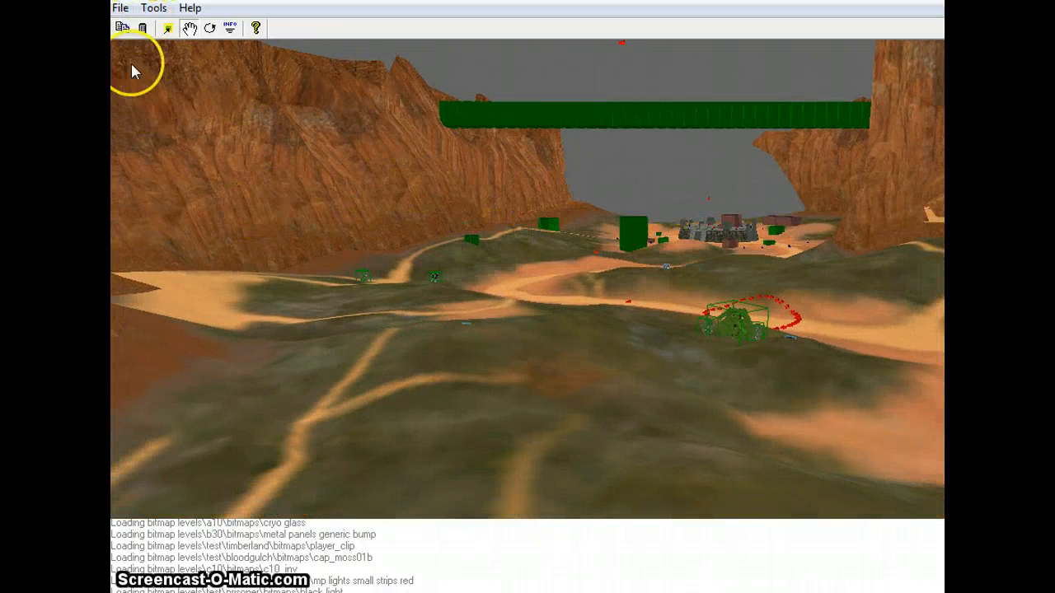
Review the bitmaps path and draw distances in Options, then close without changes
left_click(119, 7)
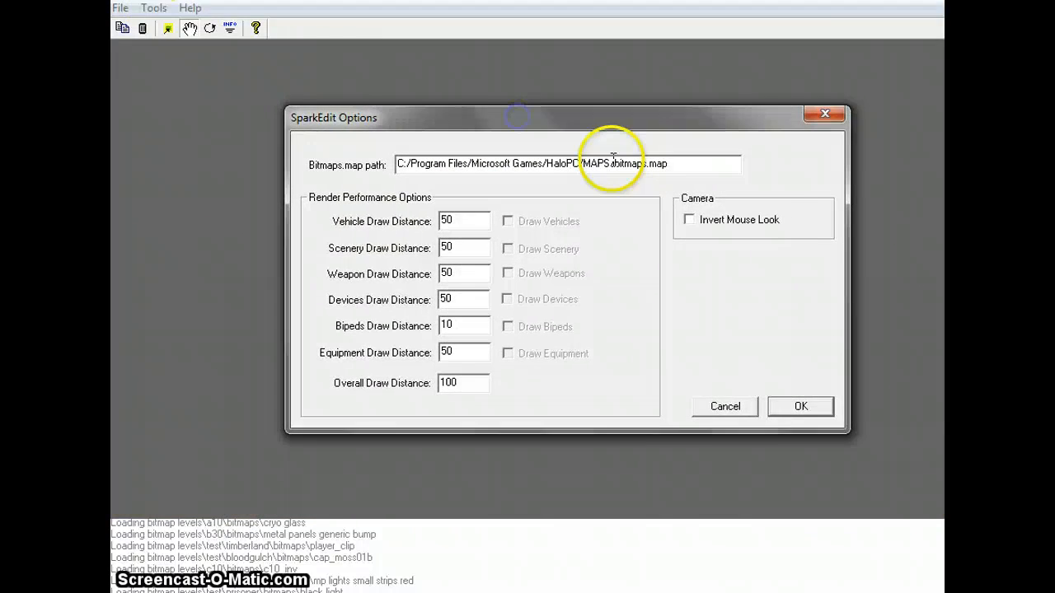
mouse_move(403, 205)
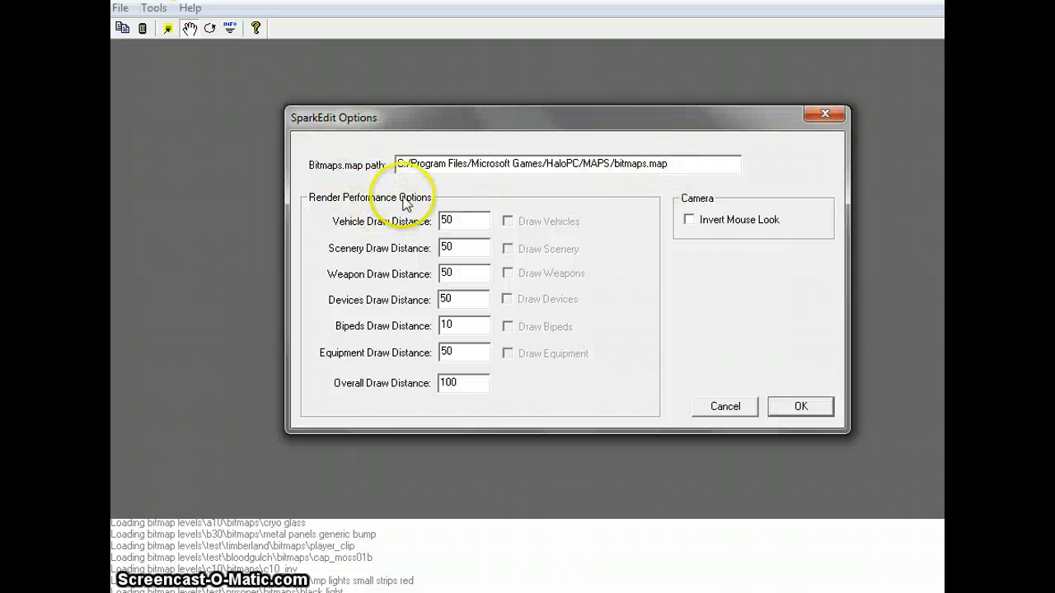
mouse_move(379, 169)
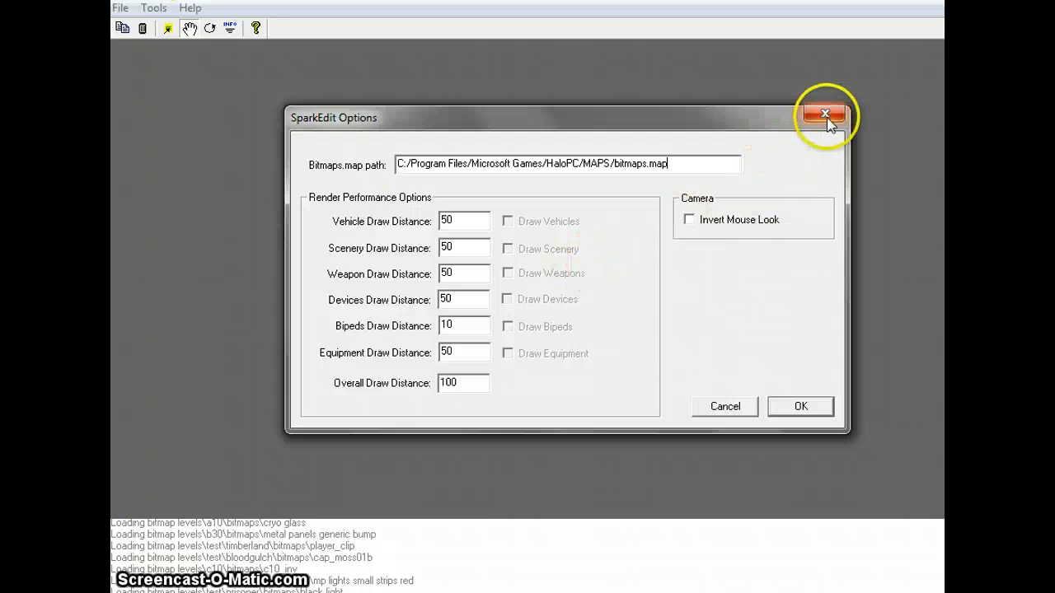
left_click(823, 113)
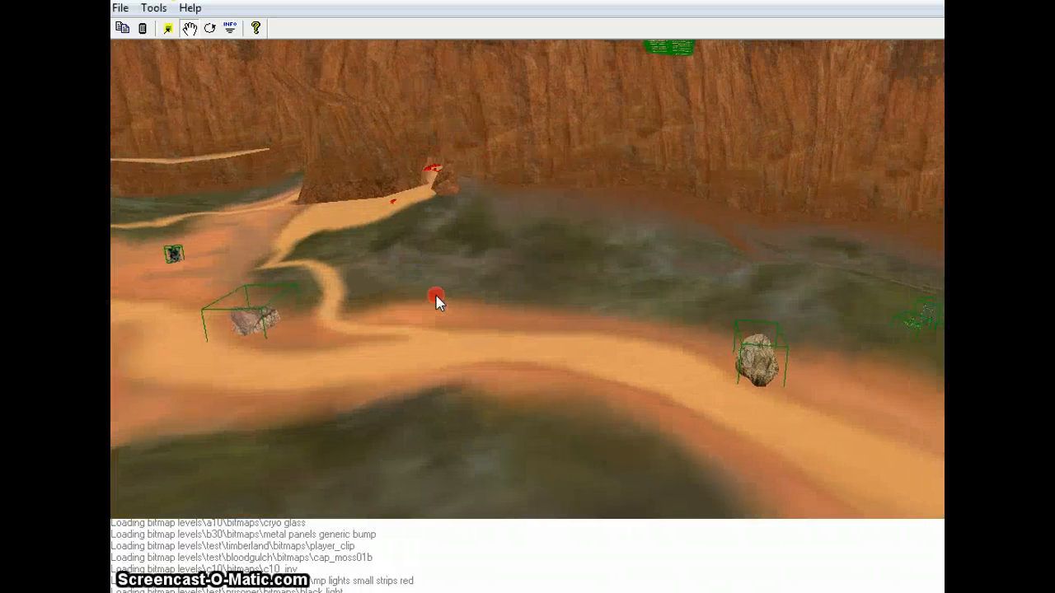